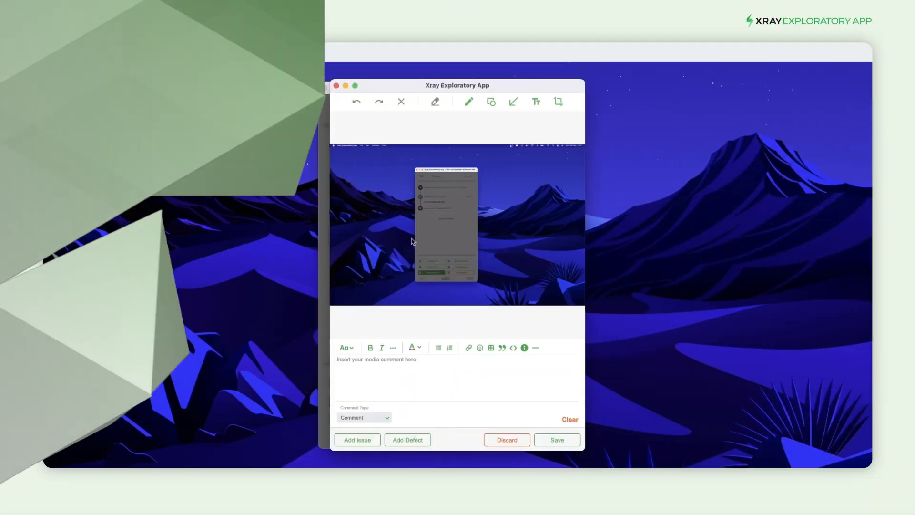
Draw a red arrow and place a teal 'Visual Notes' text label on the screenshot.
{"action": "left_click", "coordinate": [513, 101]}
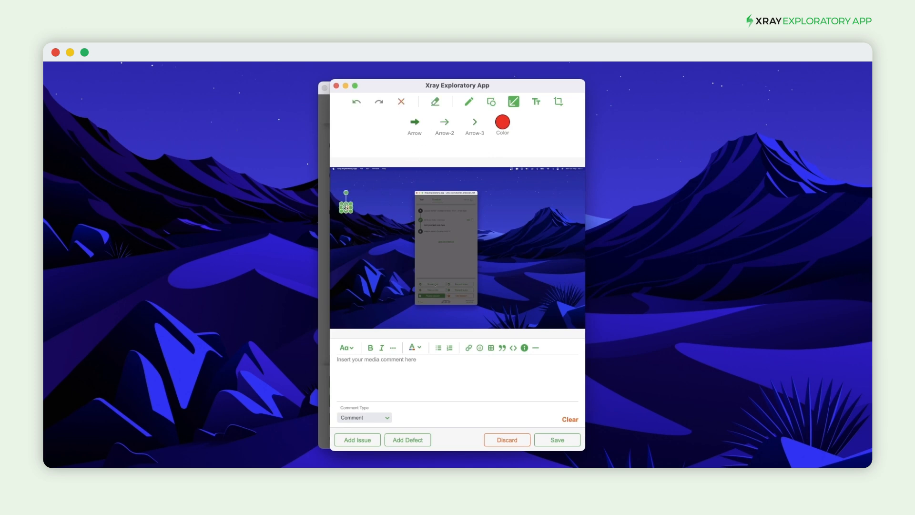
{"action": "left_click", "coordinate": [534, 102]}
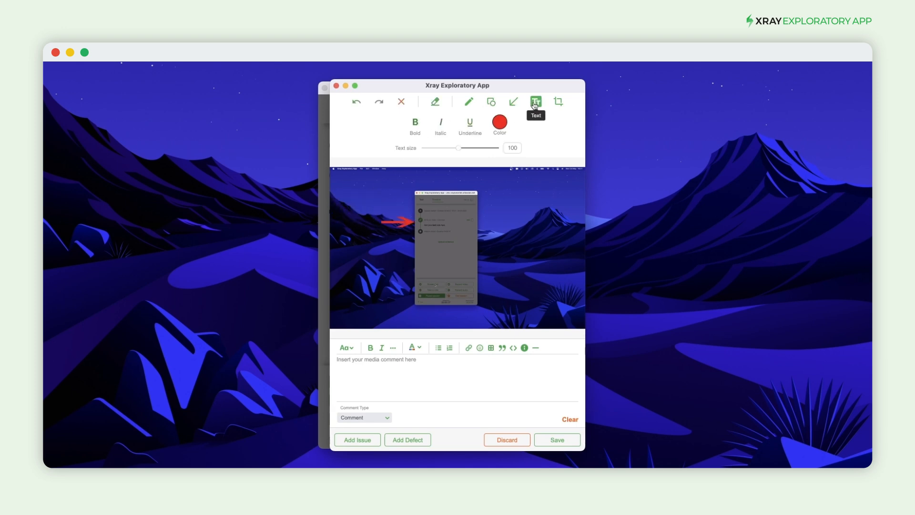
{"action": "left_click", "coordinate": [534, 101]}
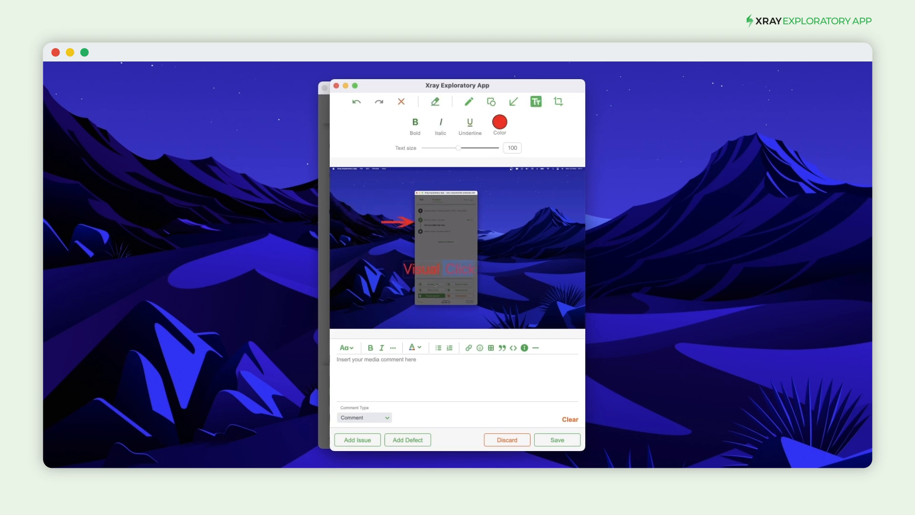
{"action": "left_click", "coordinate": [498, 123]}
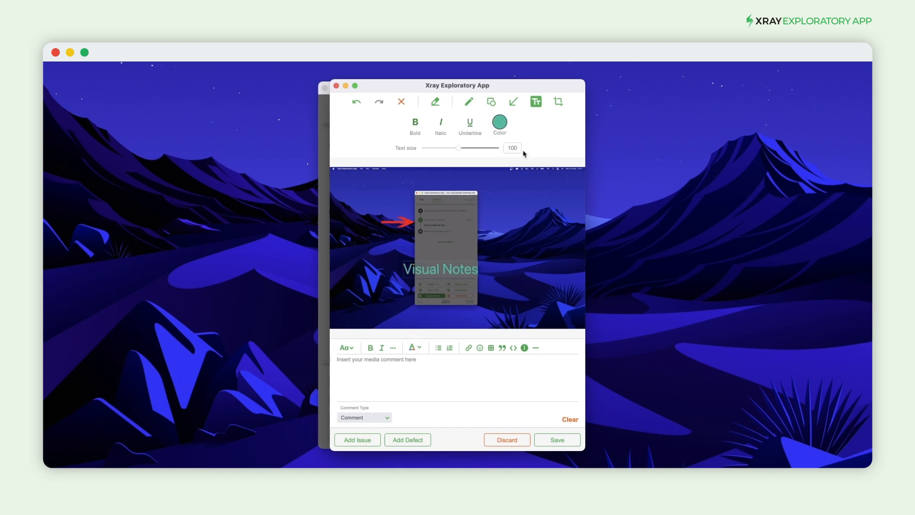
Add the note 'Add your screenshot notes h' and set its comment type to Problem.
{"action": "type", "text": "Add your screenshot notes h"}
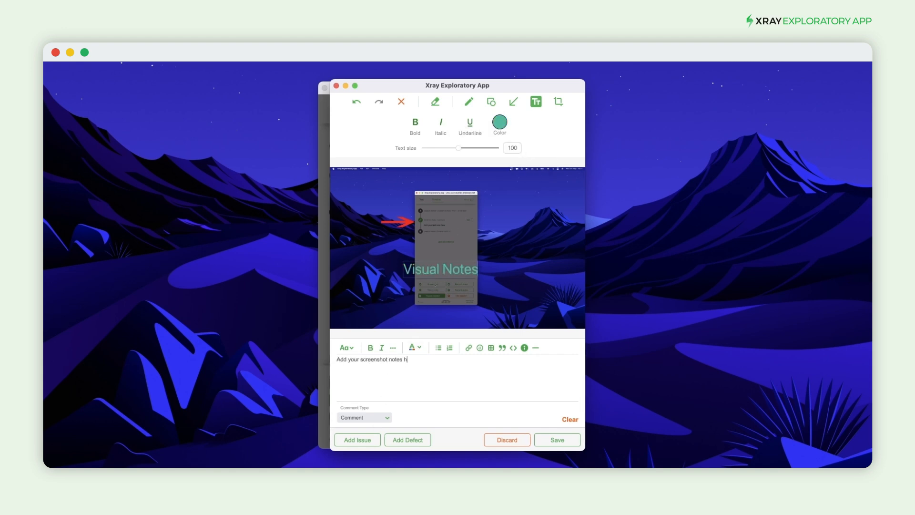
{"action": "left_click", "coordinate": [363, 416]}
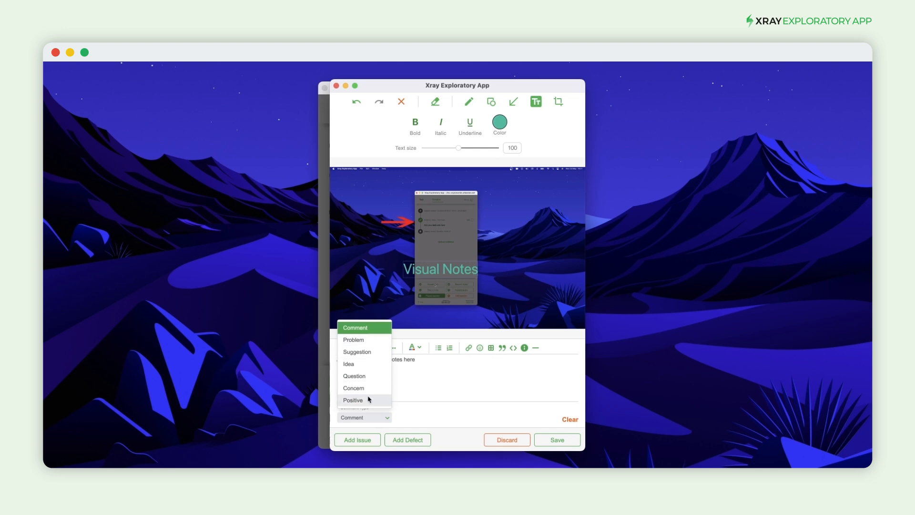
{"action": "left_click", "coordinate": [353, 339]}
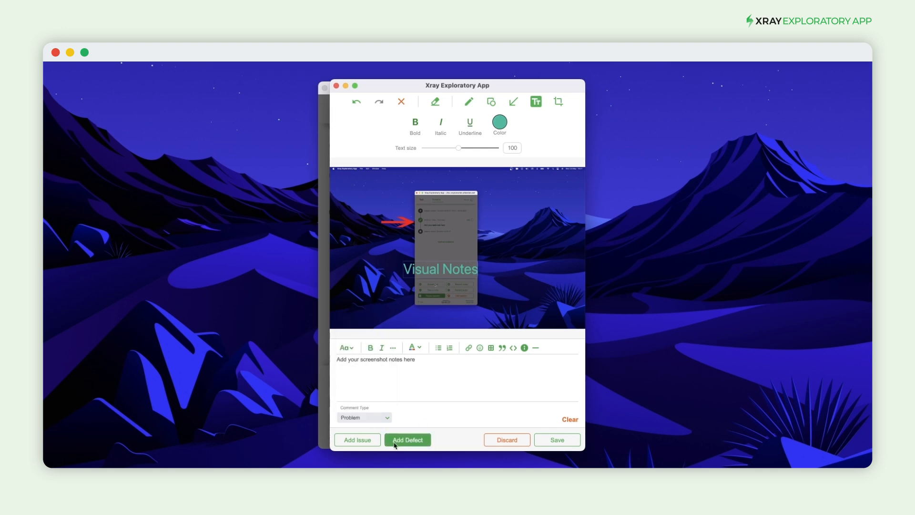
Create a new defect summarized 'Unable to order items' and submit it to Jira.
{"action": "left_click", "coordinate": [407, 439]}
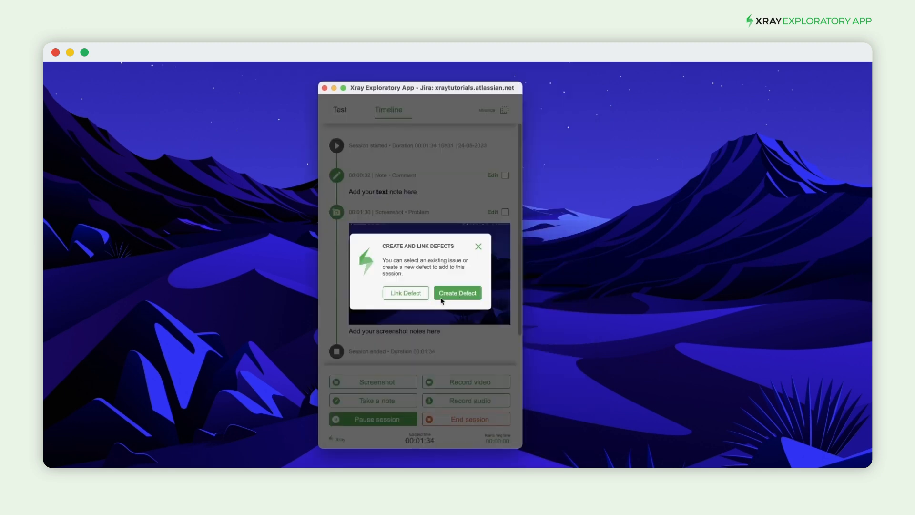
{"action": "left_click", "coordinate": [457, 293]}
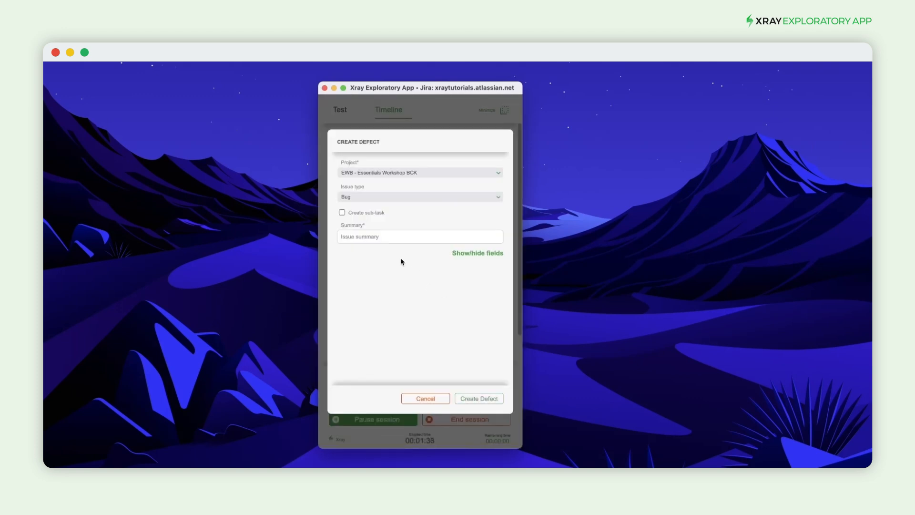
{"action": "type", "text": "Unable to order"}
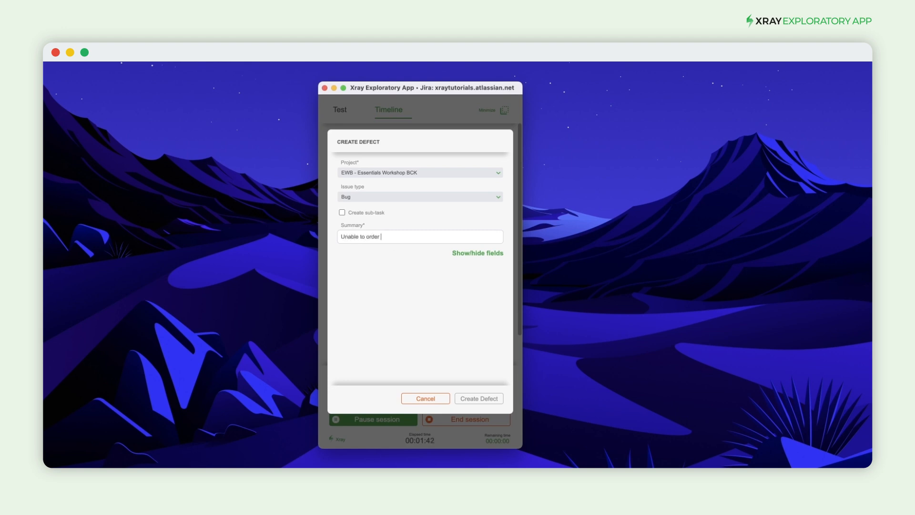
{"action": "type", "text": "items"}
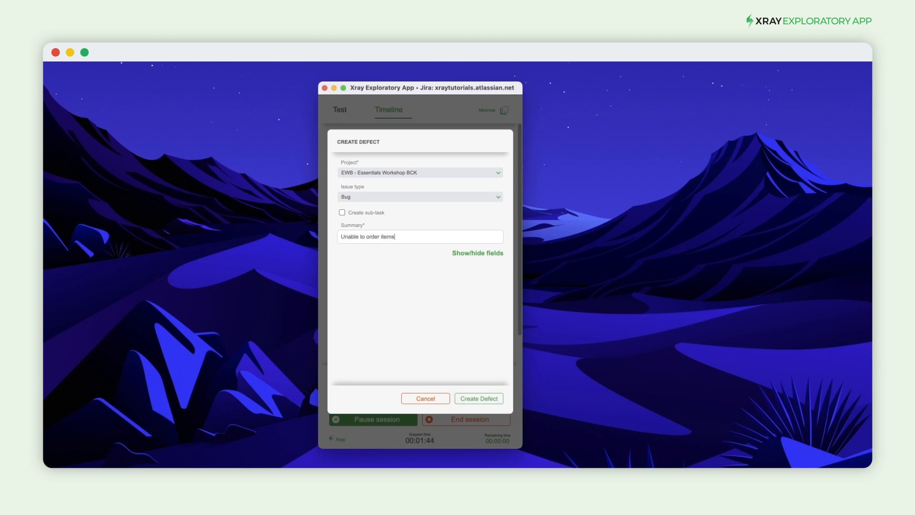
{"action": "mouse_move", "coordinate": [479, 384]}
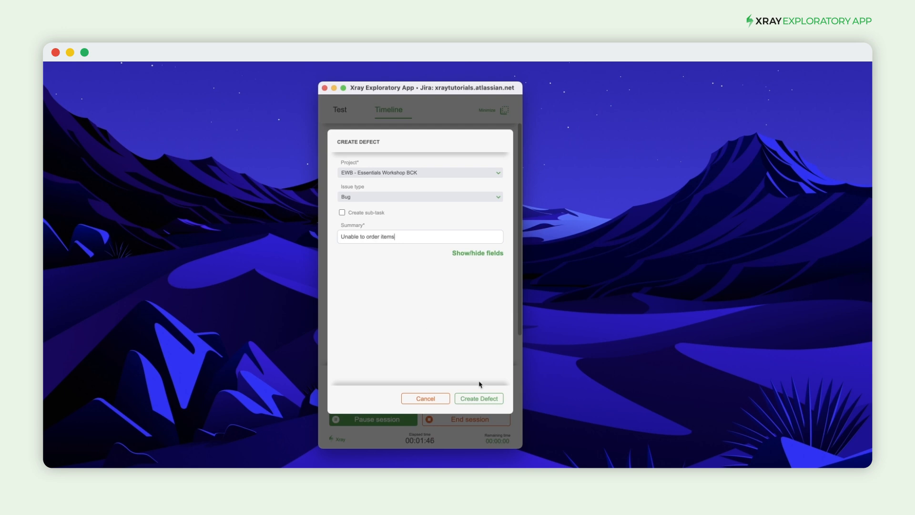
{"action": "left_click", "coordinate": [477, 399]}
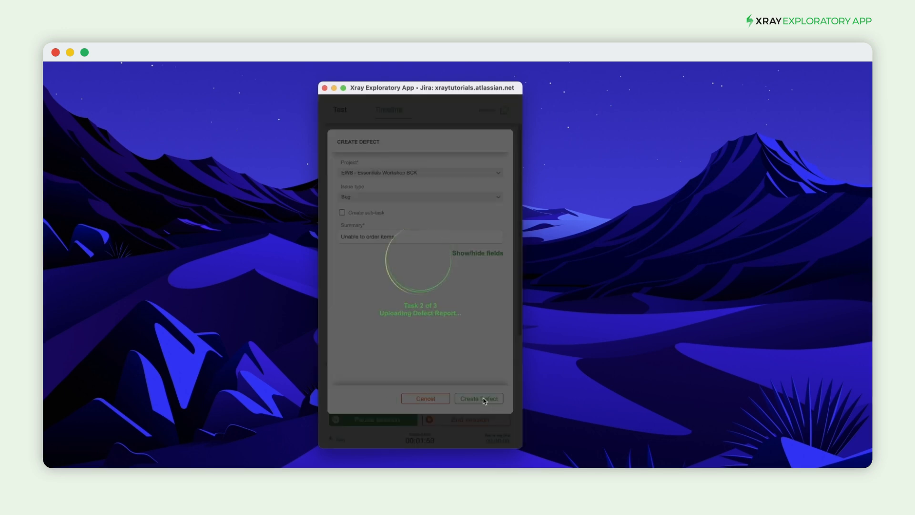
Let the upload finish and review the 'Defect created' EWB-498 entry in the timeline.
{"action": "left_click", "coordinate": [478, 398]}
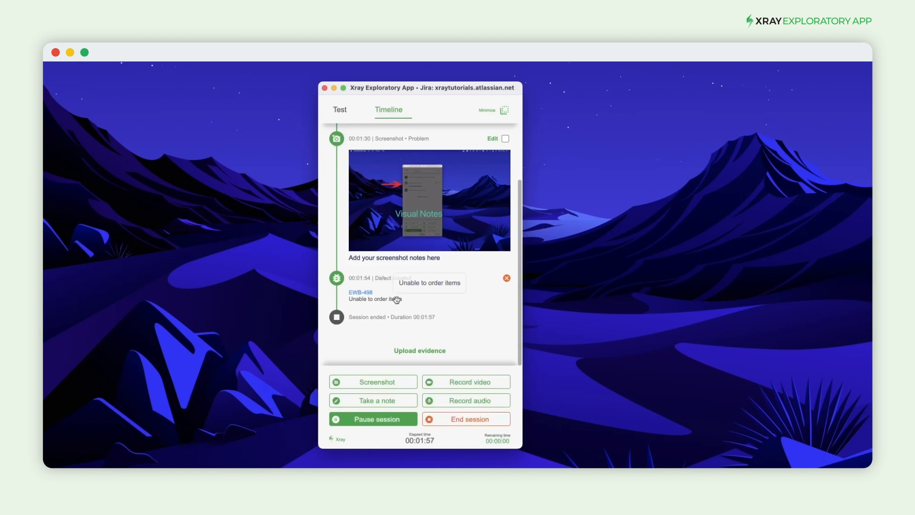
{"action": "scroll", "scroll_direction": "up", "scroll_amount": 3}
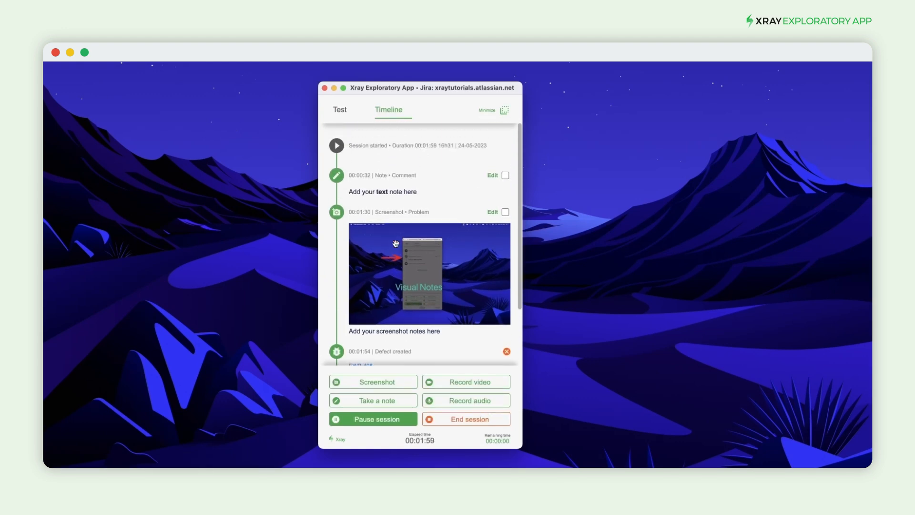
{"action": "scroll", "scroll_direction": "down", "scroll_amount": 3}
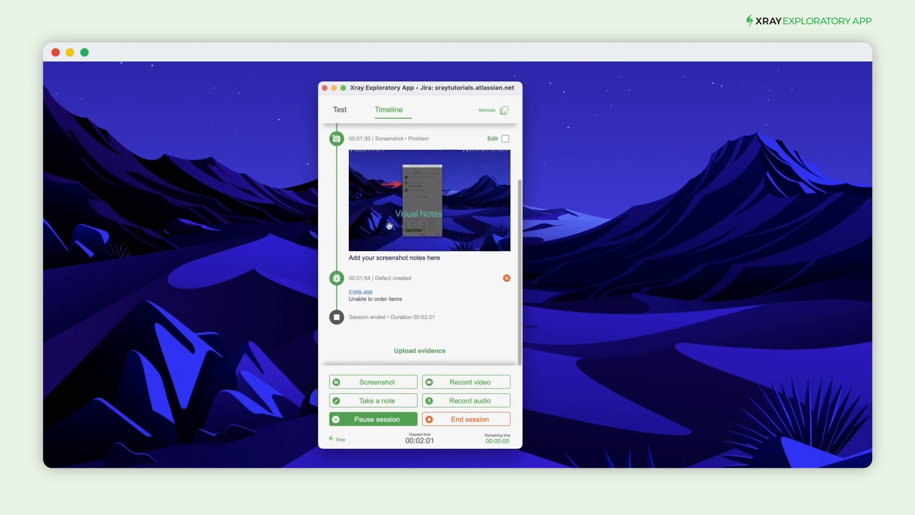
{"action": "left_click", "coordinate": [360, 293]}
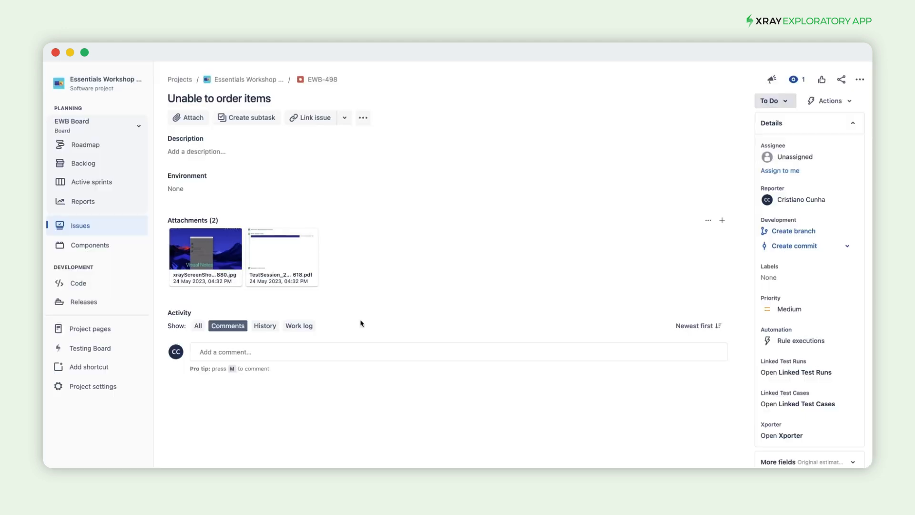
View defect EWB-498 in Jira with its annotated screenshot and session PDF attachments.
{"action": "left_click", "coordinate": [219, 98]}
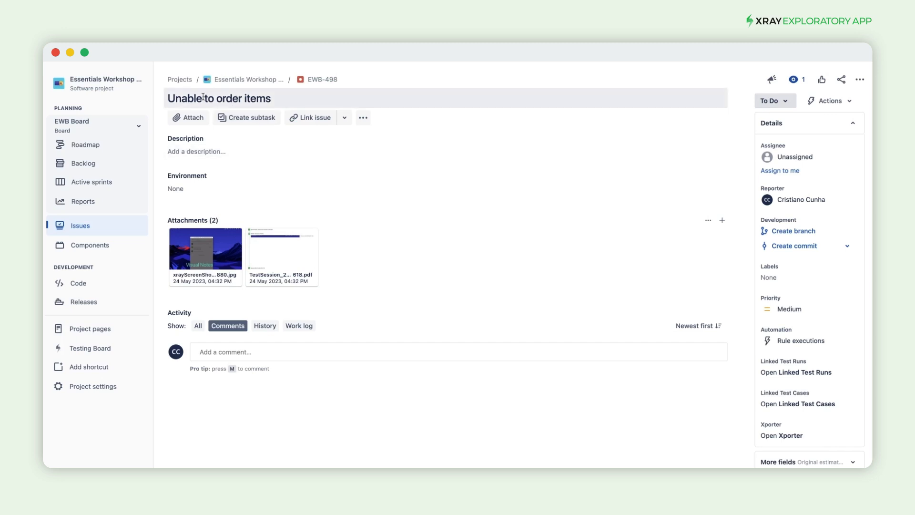
{"action": "mouse_move", "coordinate": [205, 247]}
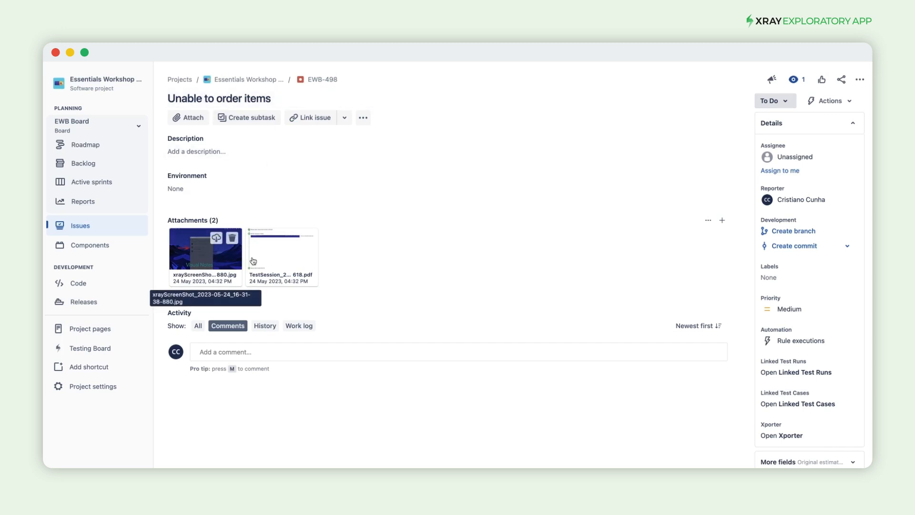
{"action": "mouse_move", "coordinate": [274, 317]}
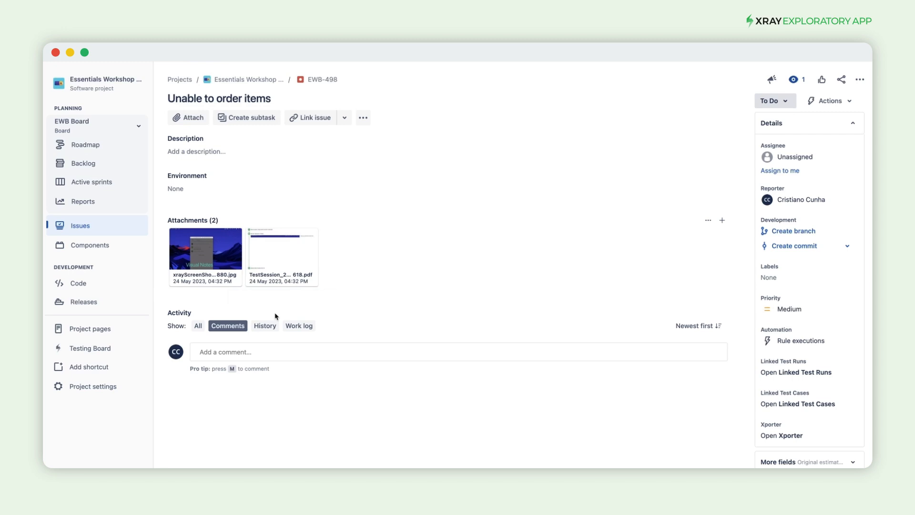
{"action": "mouse_move", "coordinate": [276, 316]}
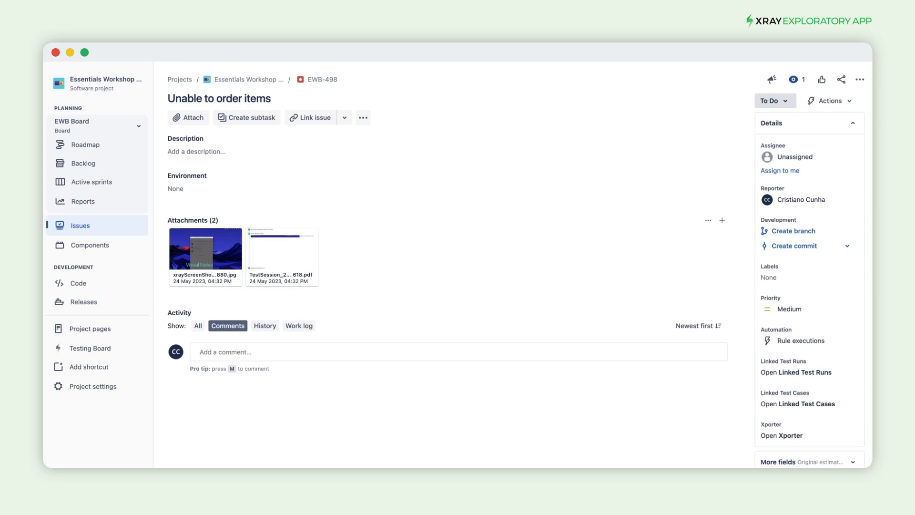